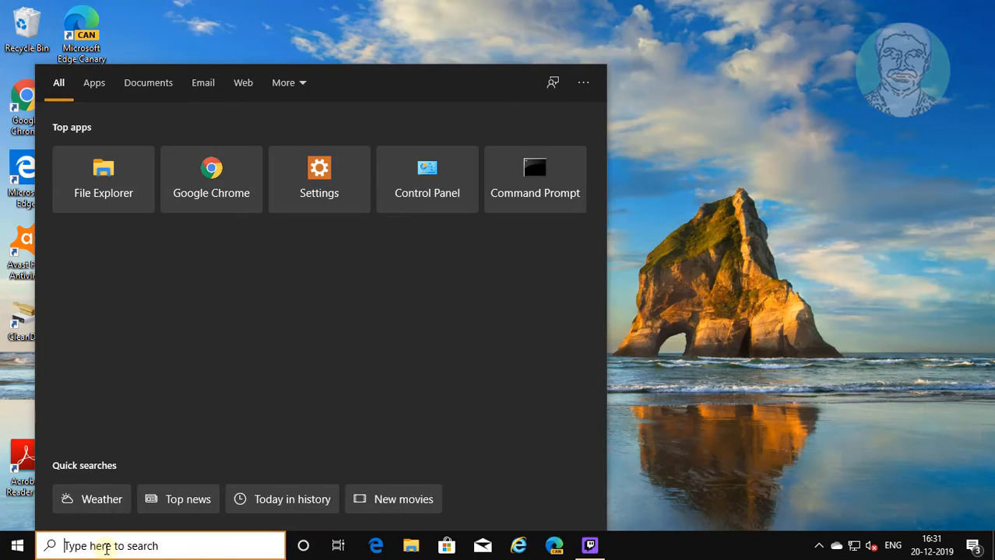
Step: Search for regedit and run Registry Editor as administrator
{"action": "type", "text": "regedit"}
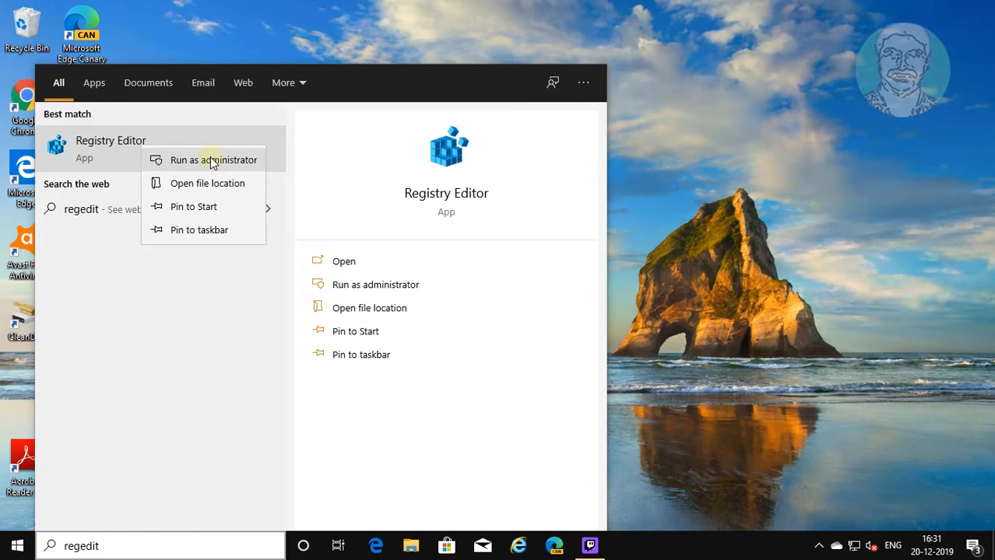
{"action": "left_click", "coordinate": [213, 160]}
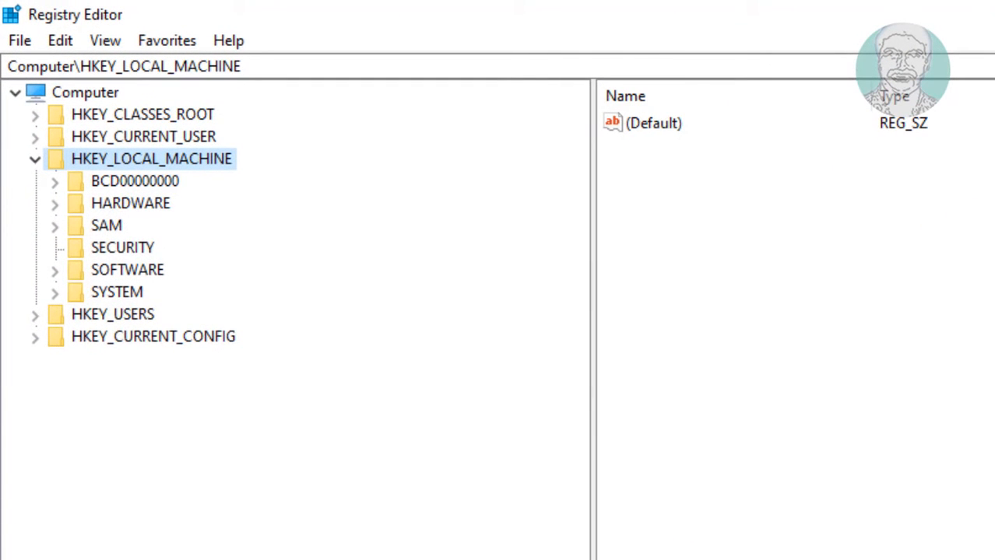
Step: Collapse HKEY_LOCAL_MACHINE and expand HKEY_CLASSES_ROOT\*\shell to show its subkeys
{"action": "left_click", "coordinate": [35, 159]}
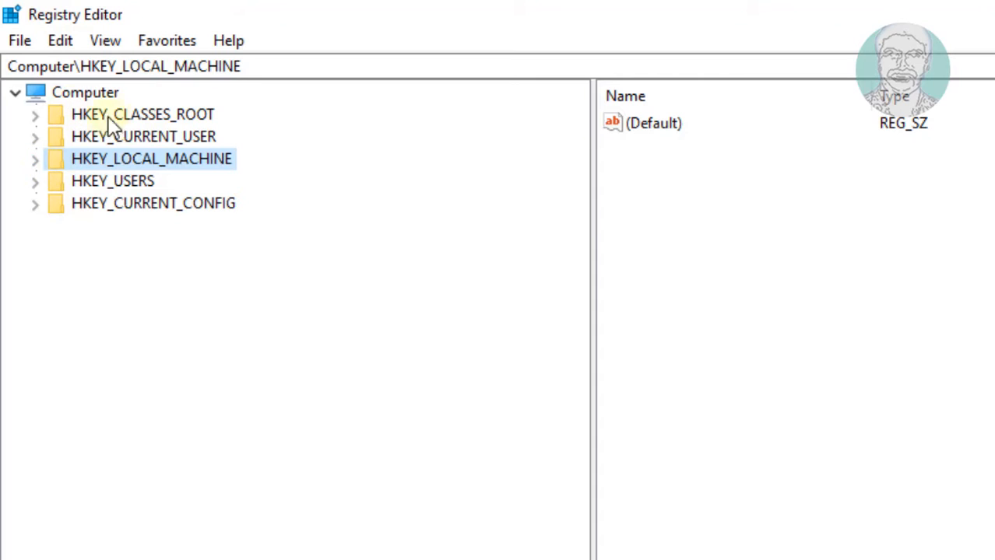
{"action": "left_click", "coordinate": [143, 114]}
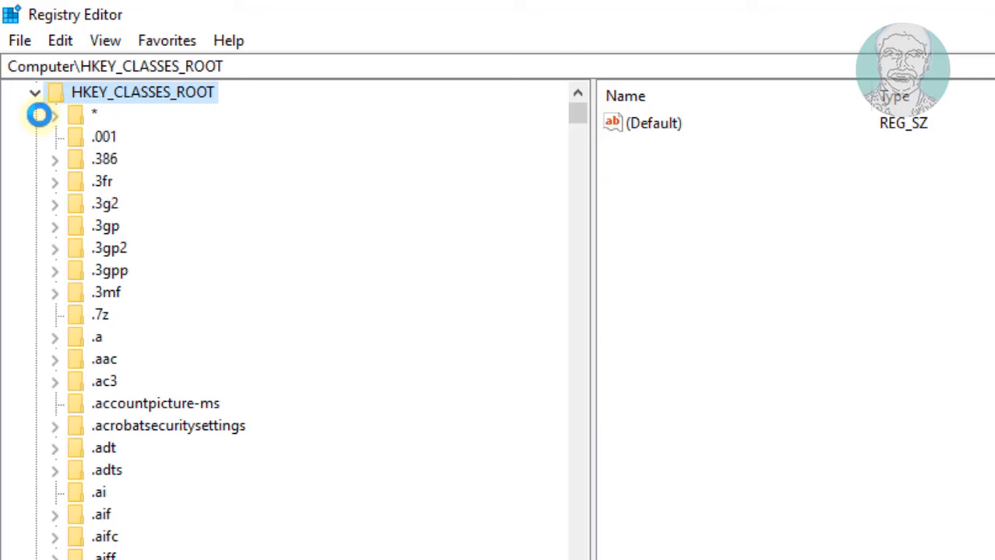
{"action": "left_click", "coordinate": [94, 114]}
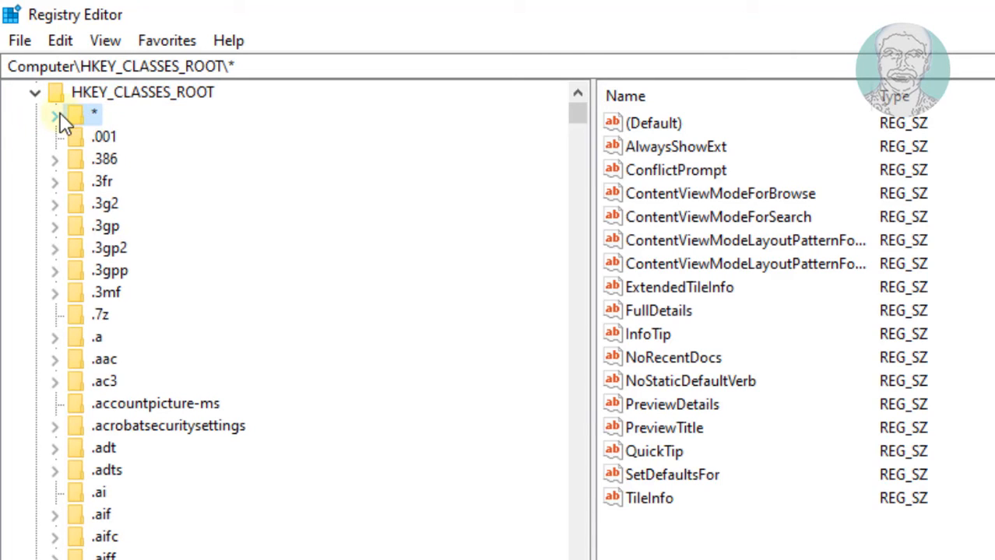
{"action": "left_click", "coordinate": [55, 114]}
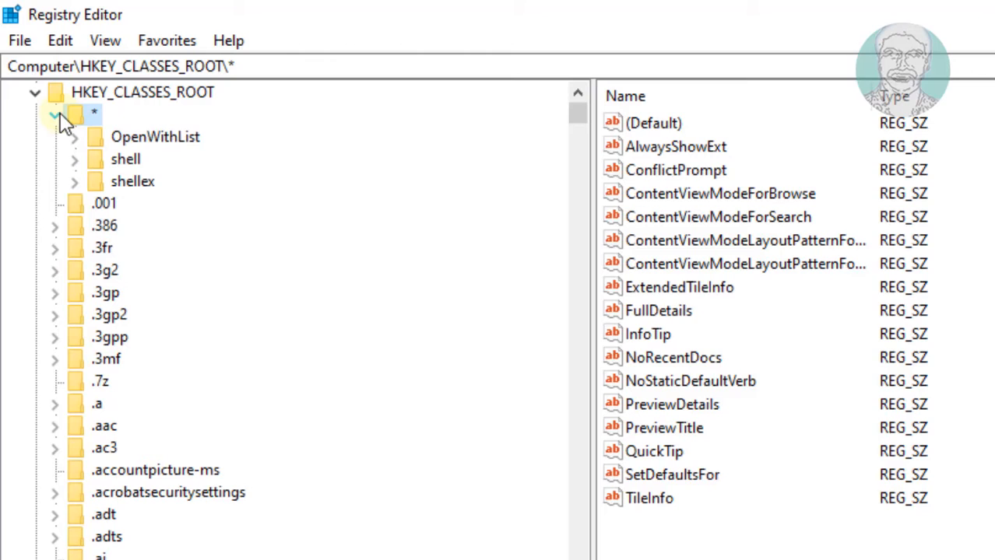
{"action": "left_click", "coordinate": [125, 158]}
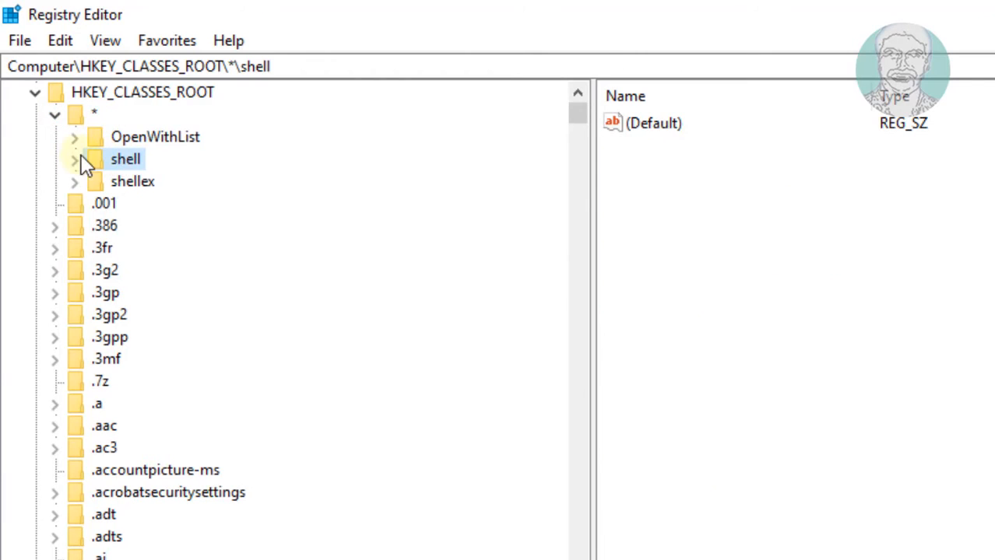
{"action": "left_click", "coordinate": [74, 159]}
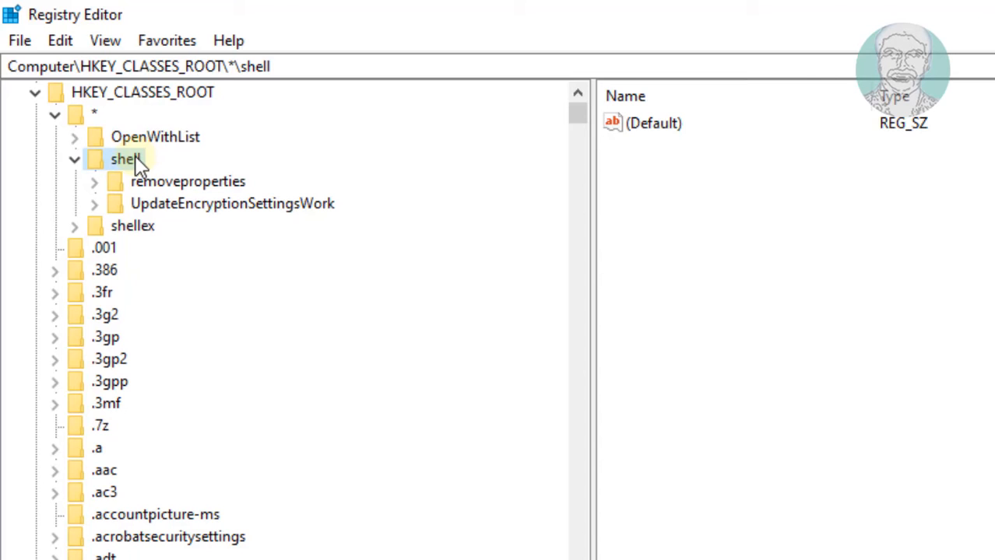
Step: Create a new key under shell named 'Open with Notepad'
{"action": "right_click", "coordinate": [125, 160]}
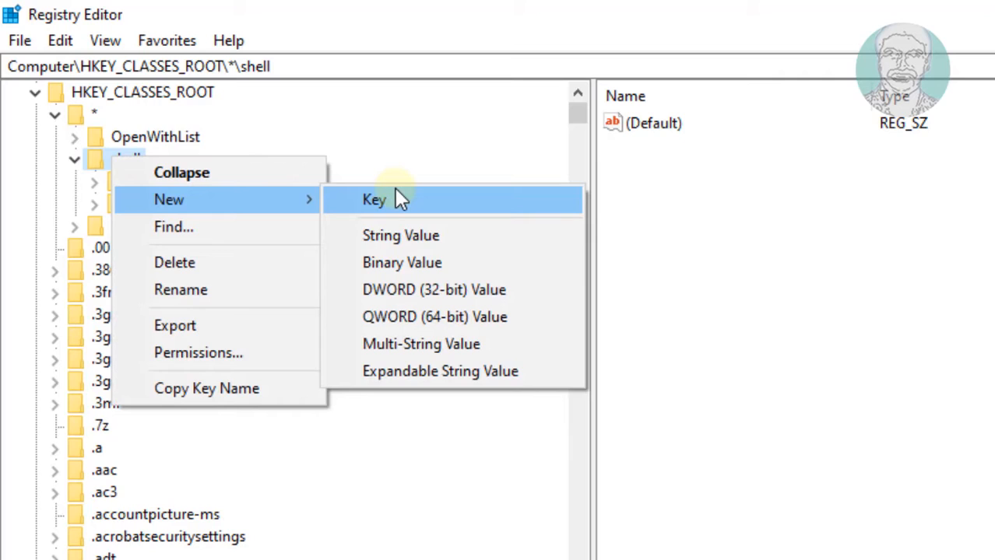
{"action": "left_click", "coordinate": [374, 199]}
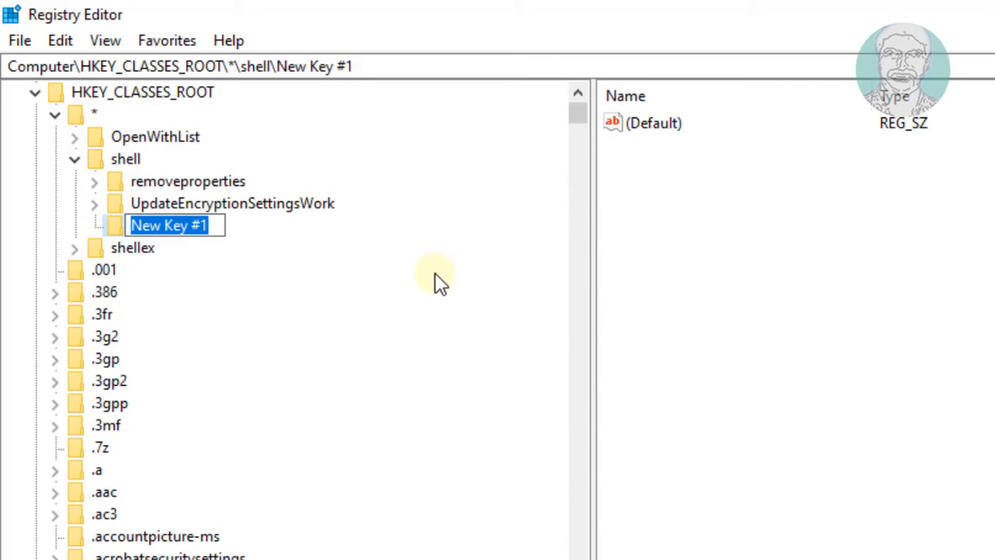
{"action": "type", "text": "Open"}
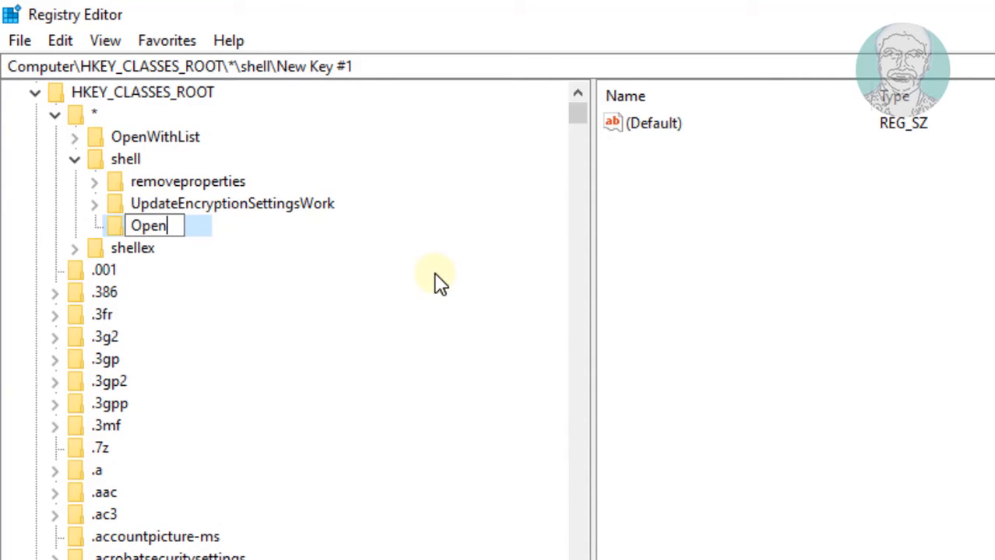
{"action": "type", "text": "with Note"}
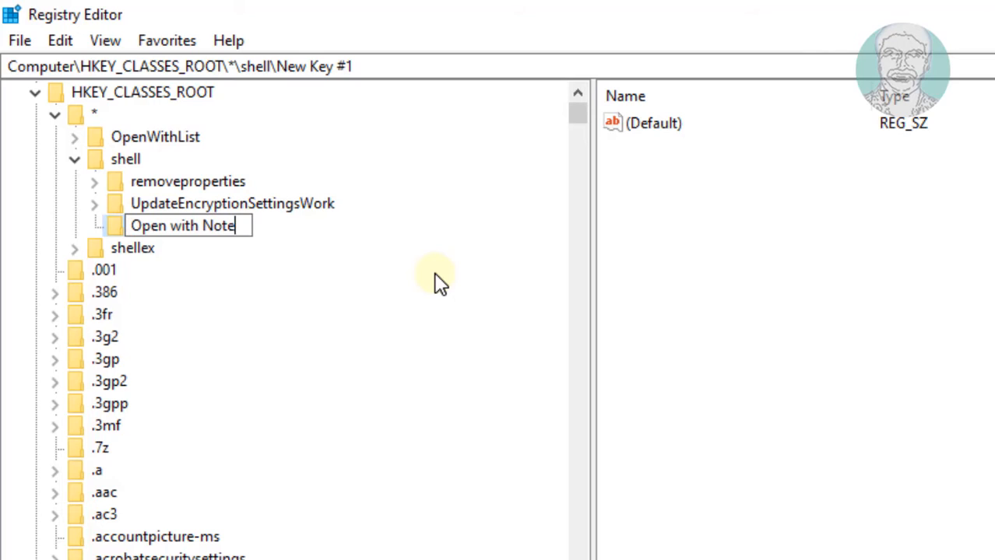
{"action": "type", "text": "pad"}
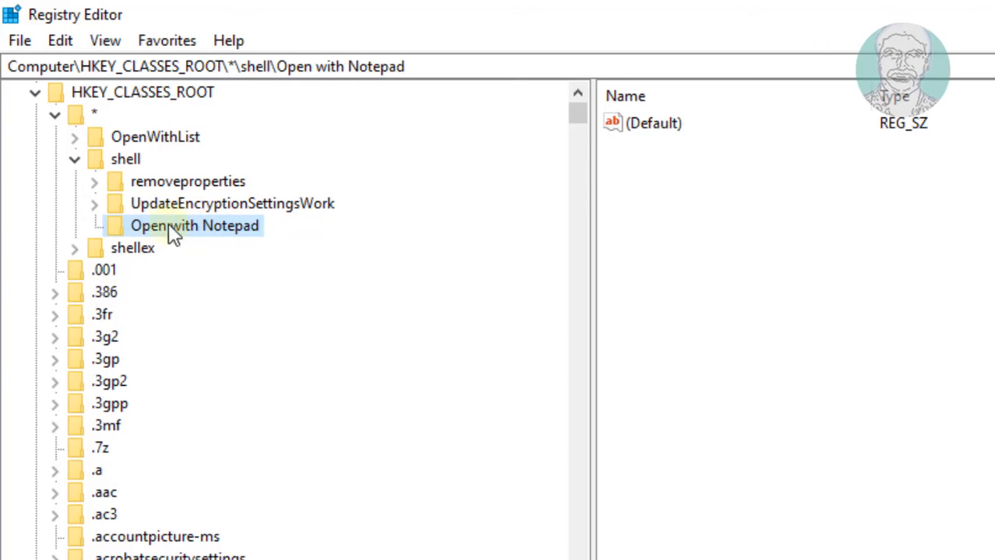
Step: Add a 'command' subkey under Open with Notepad and select its (Default) value
{"action": "right_click", "coordinate": [195, 226]}
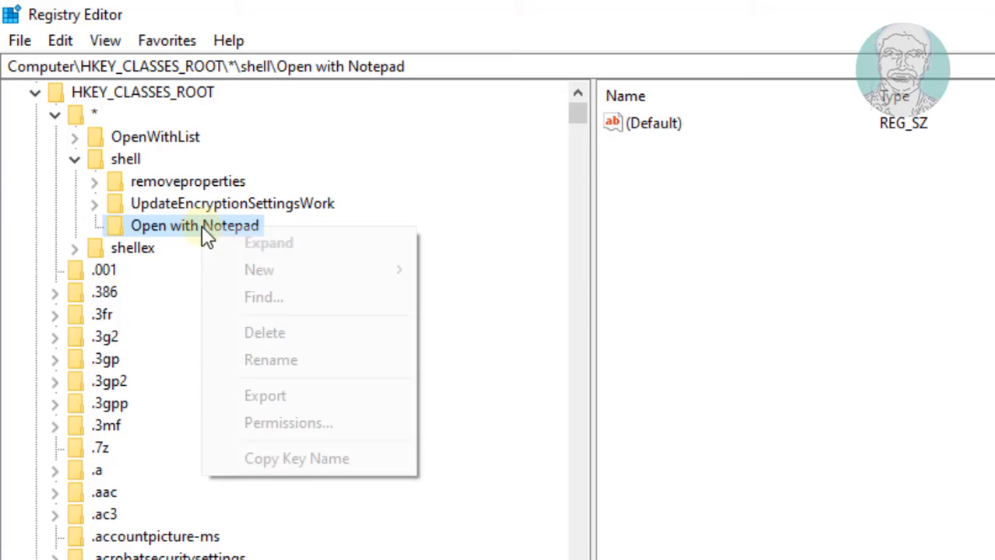
{"action": "mouse_move", "coordinate": [259, 270]}
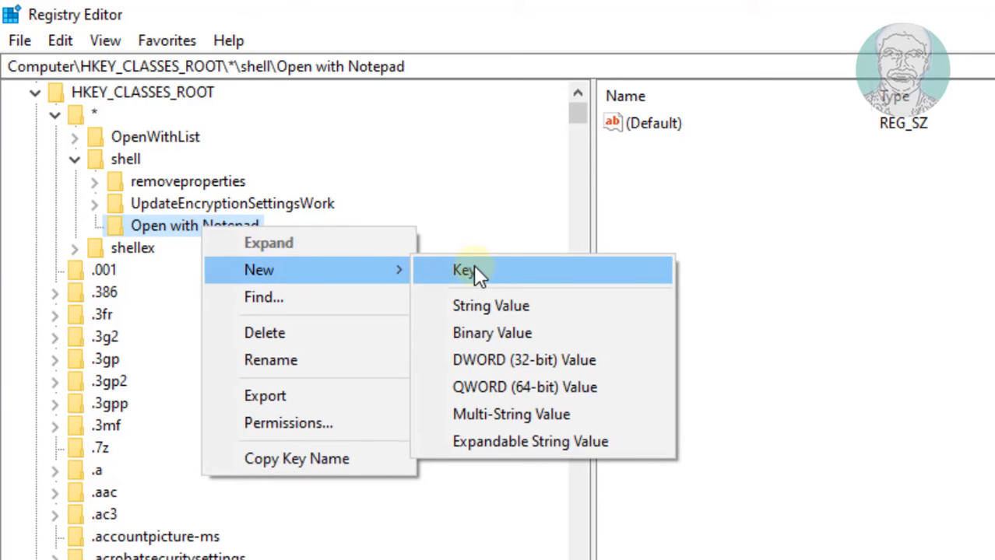
{"action": "left_click", "coordinate": [465, 270]}
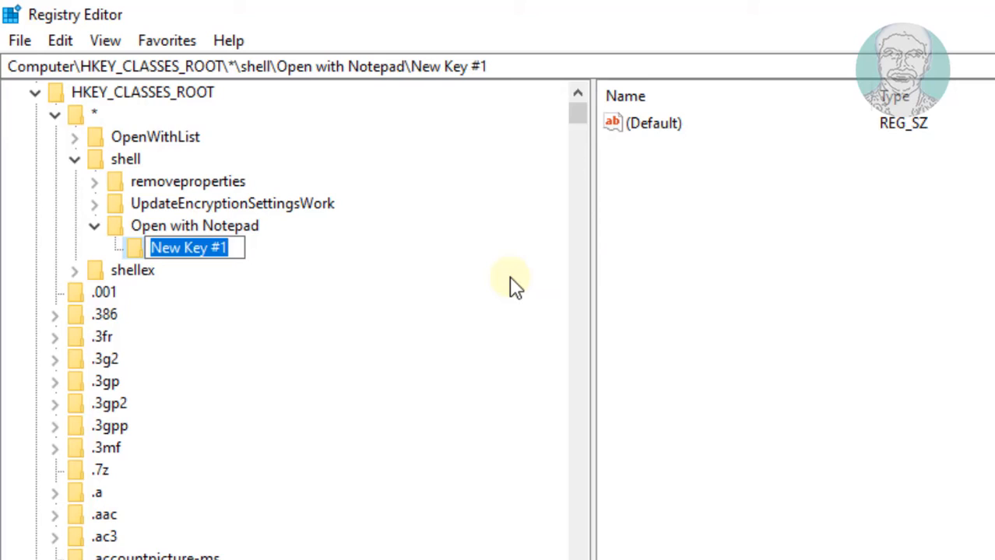
{"action": "type", "text": "command"}
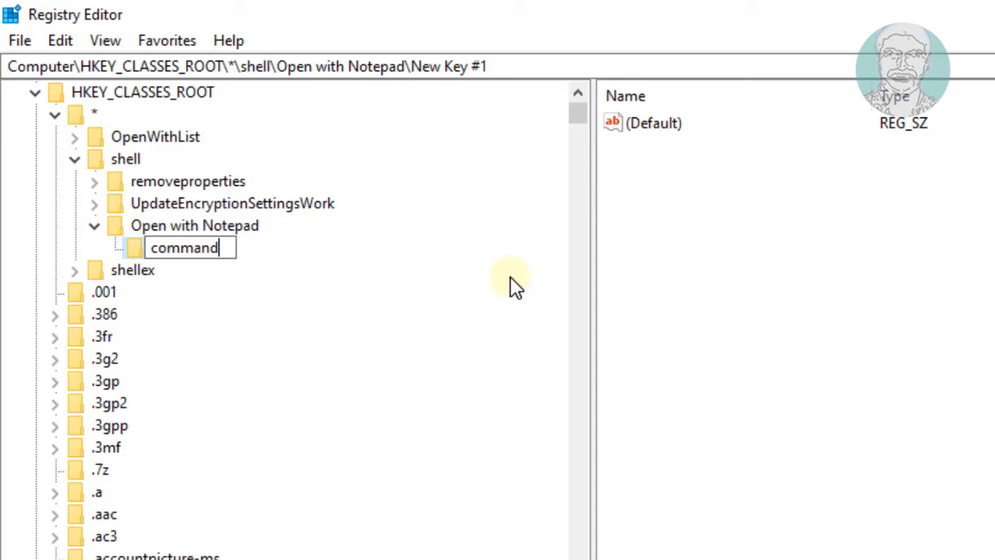
{"action": "key", "text": "Return"}
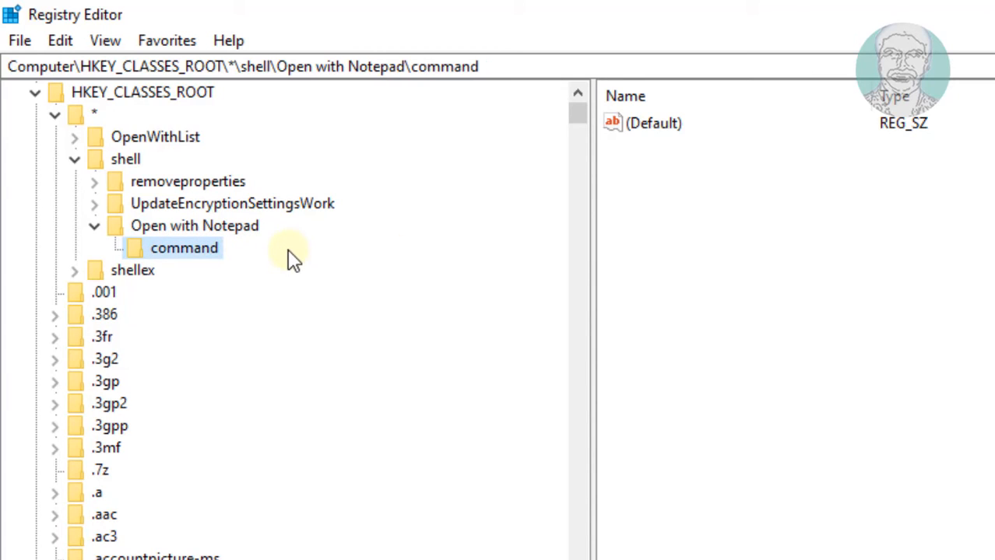
{"action": "left_click", "coordinate": [654, 123]}
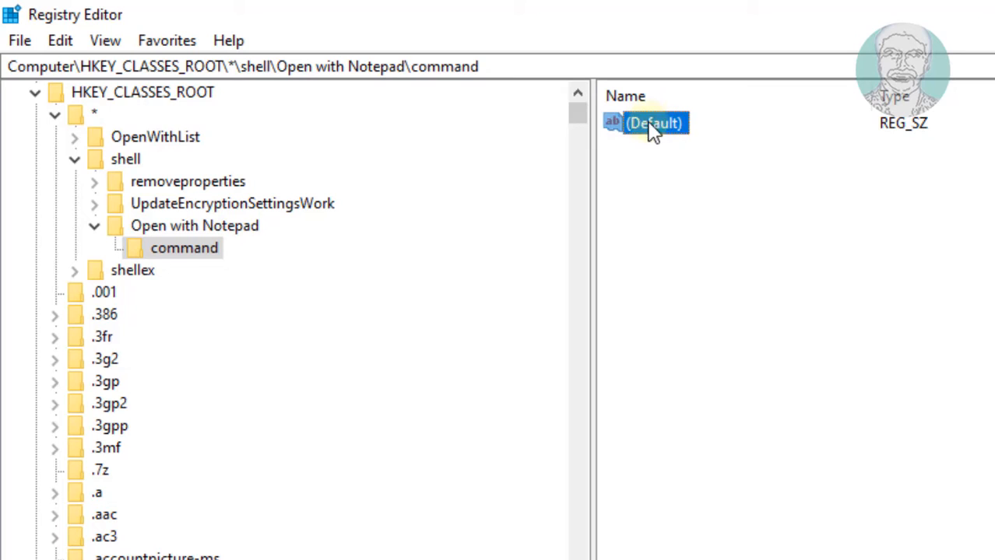
Step: Modify the command key's (Default) value data to 'notepad.exe %1'
{"action": "right_click", "coordinate": [652, 123]}
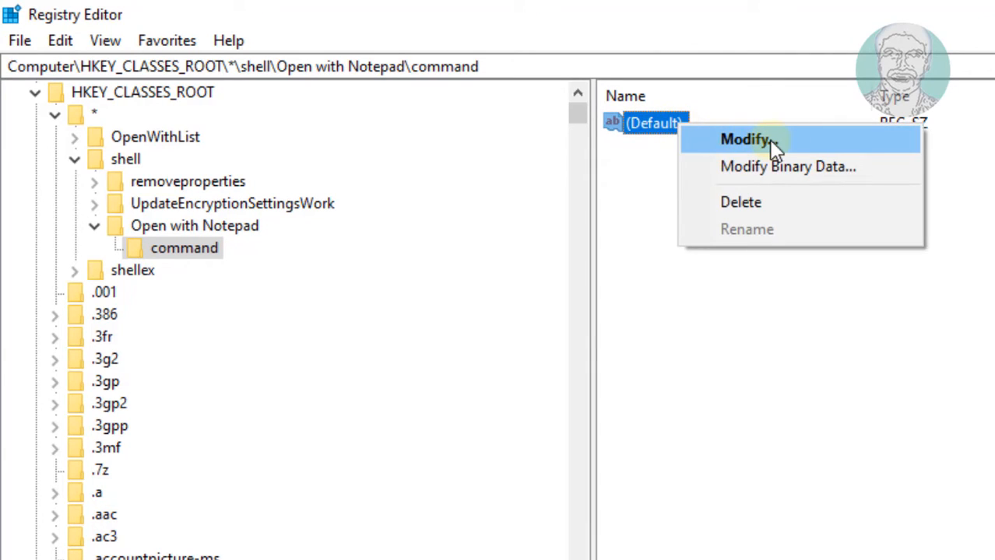
{"action": "left_click", "coordinate": [744, 139]}
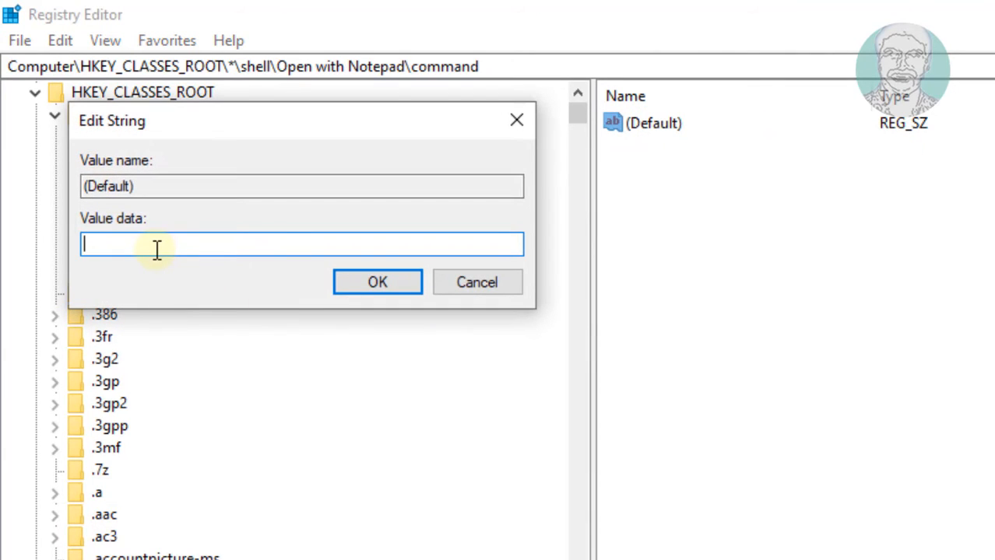
{"action": "type", "text": "note"}
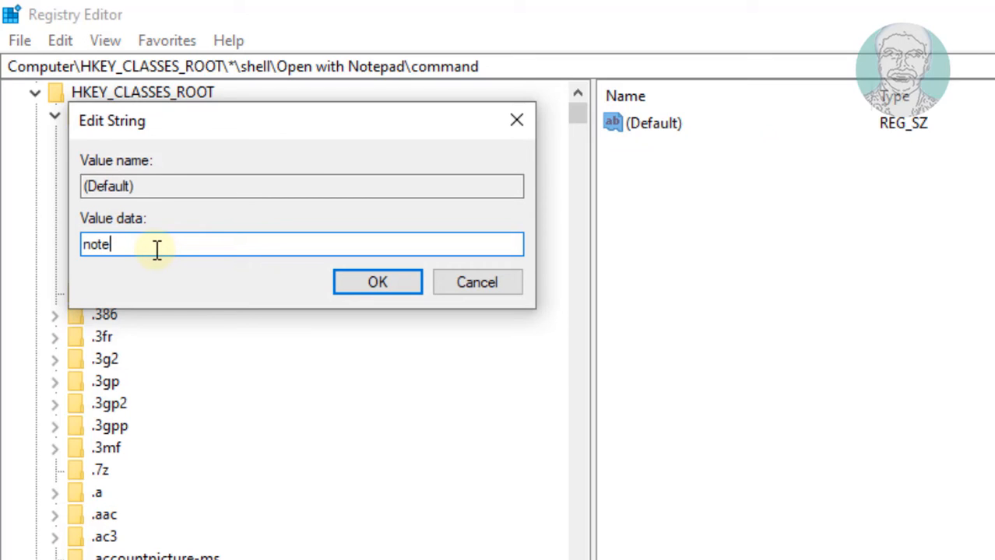
{"action": "type", "text": "pad.exe"}
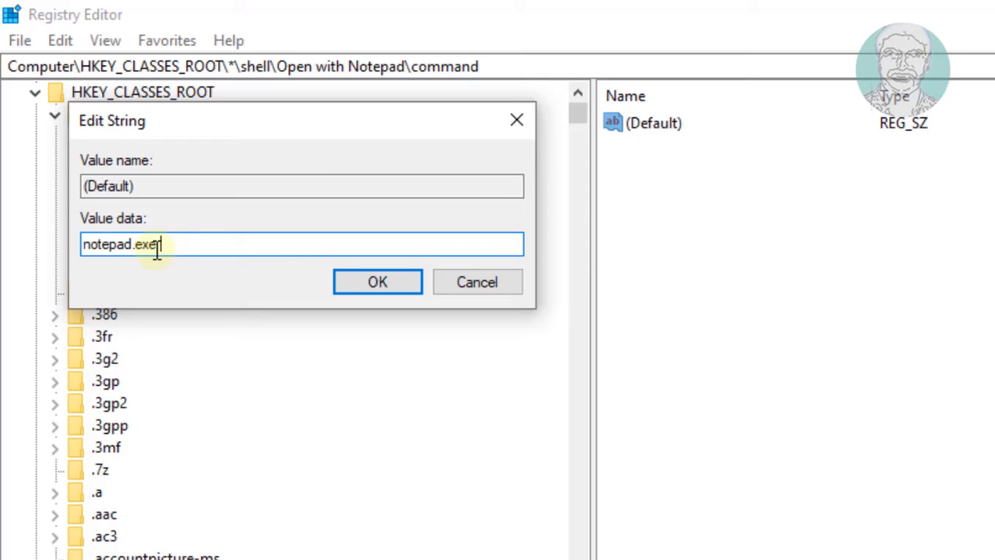
{"action": "type", "text": "%"}
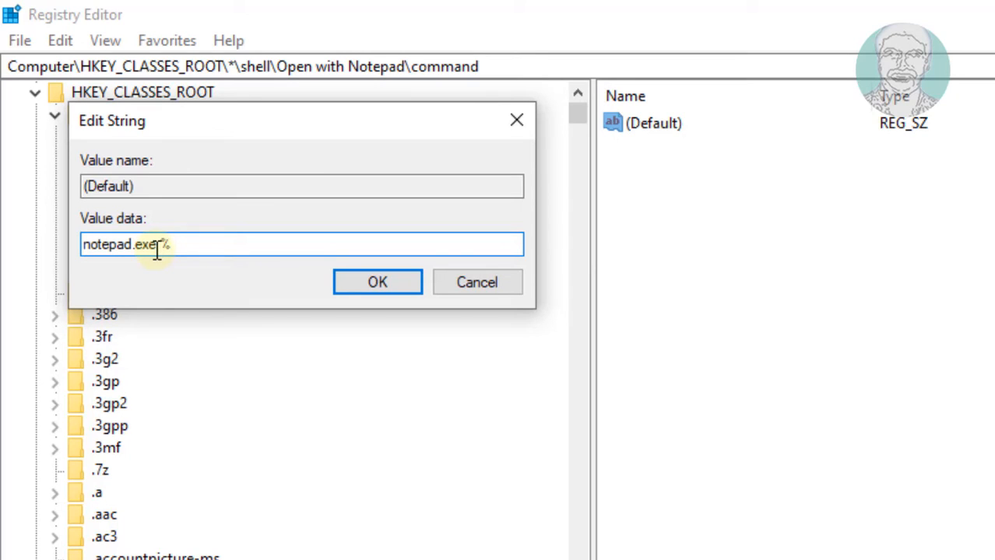
{"action": "type", "text": "1"}
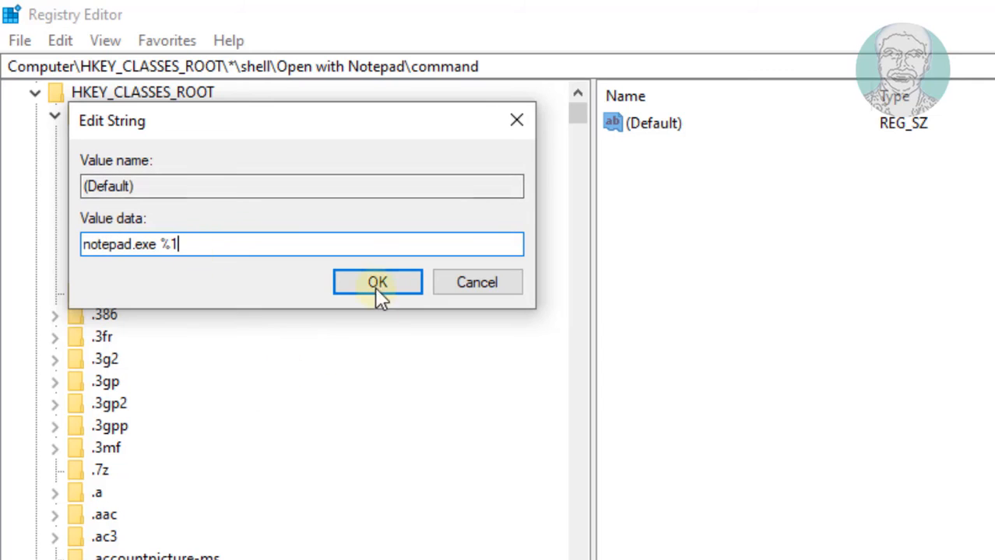
{"action": "left_click", "coordinate": [378, 282]}
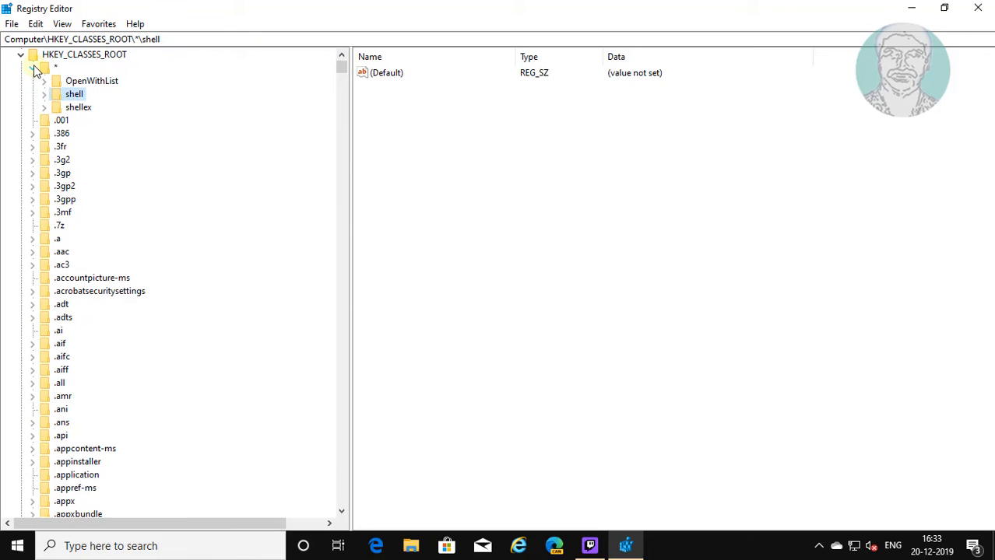
Step: Close Registry Editor and open desktop JRT.txt via the new Open with Notepad entry
{"action": "left_click", "coordinate": [21, 54]}
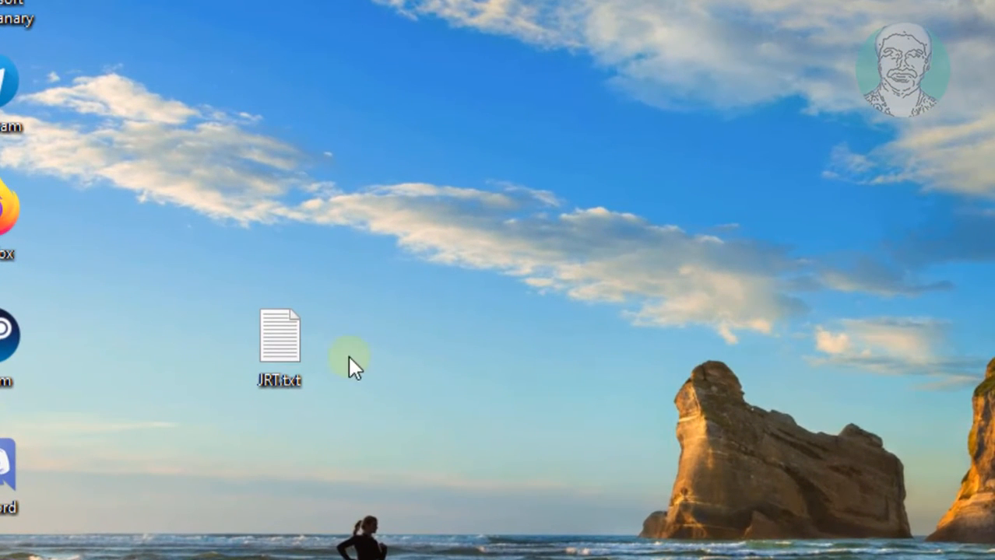
{"action": "right_click", "coordinate": [278, 343]}
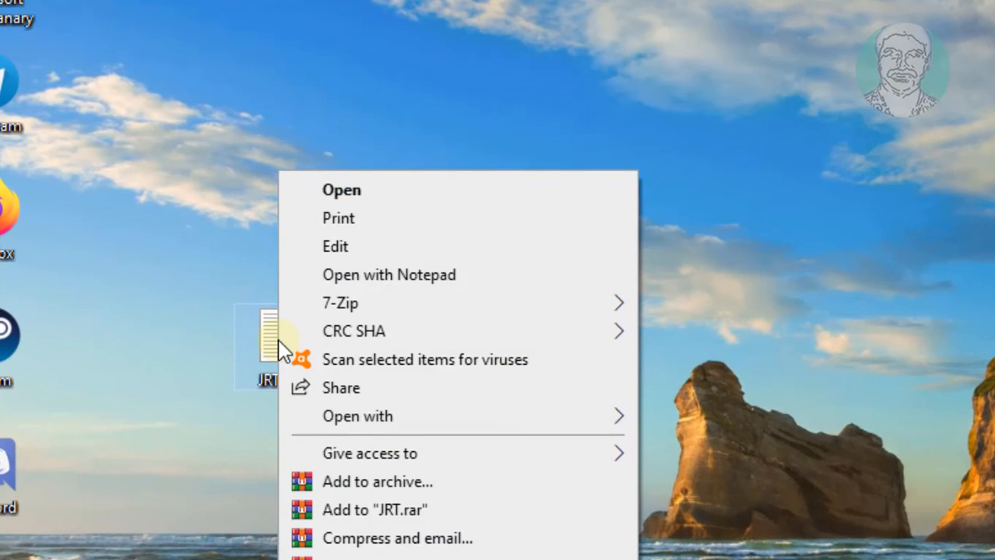
{"action": "mouse_move", "coordinate": [300, 290]}
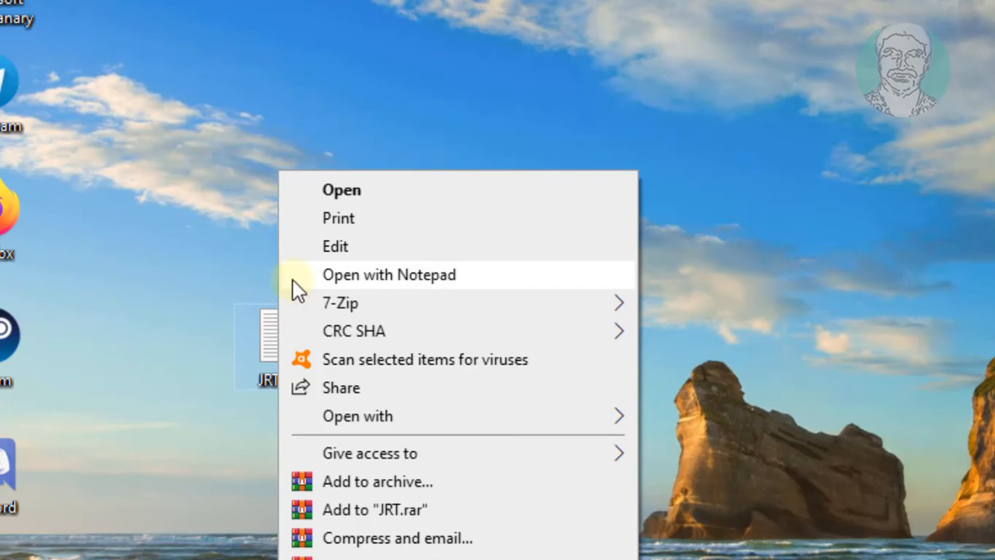
{"action": "mouse_move", "coordinate": [423, 288]}
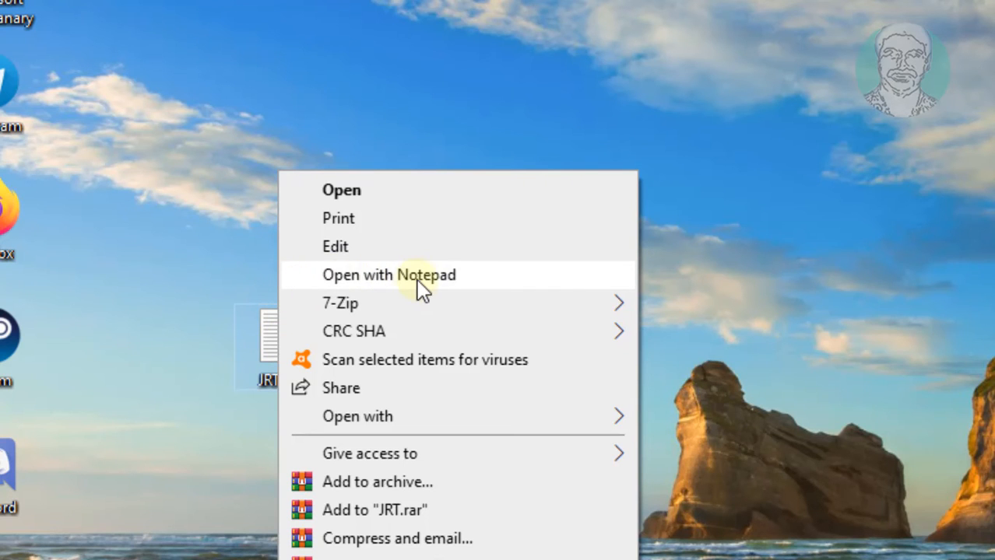
{"action": "left_click", "coordinate": [389, 275]}
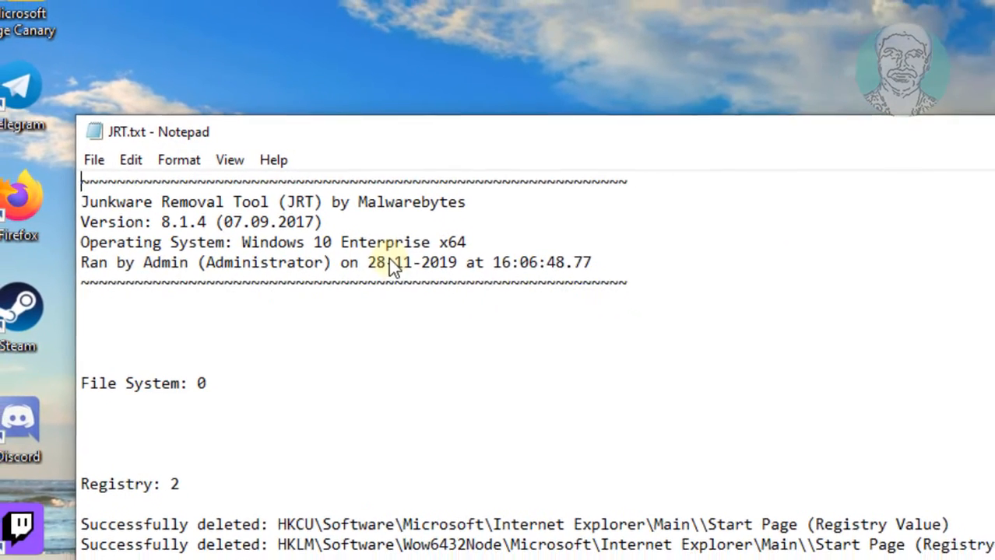